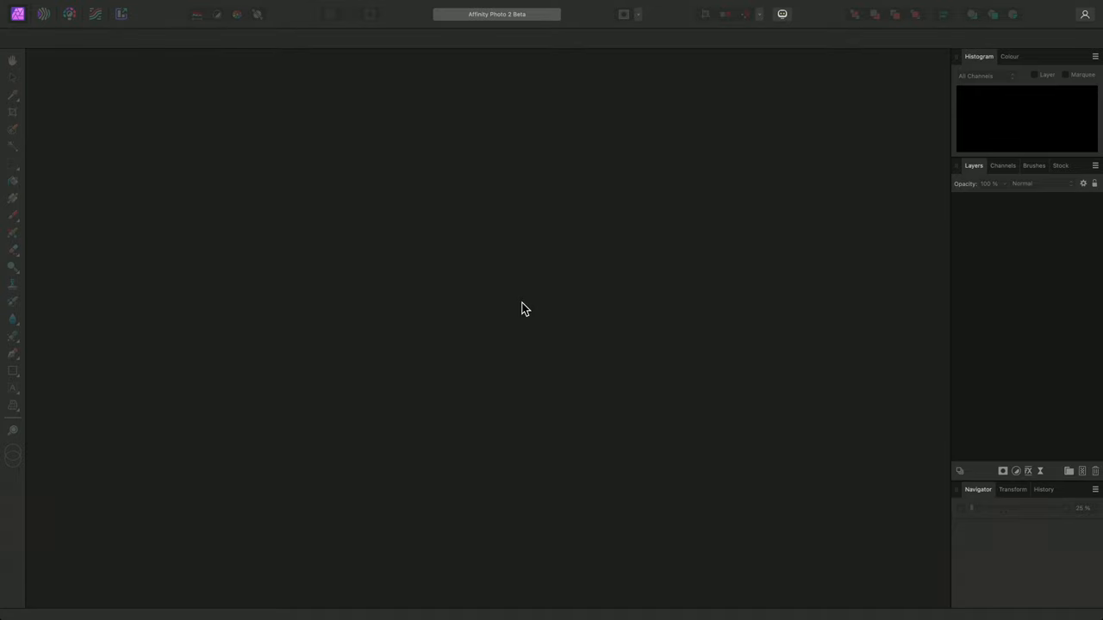
pyautogui.moveTo(472, 275)
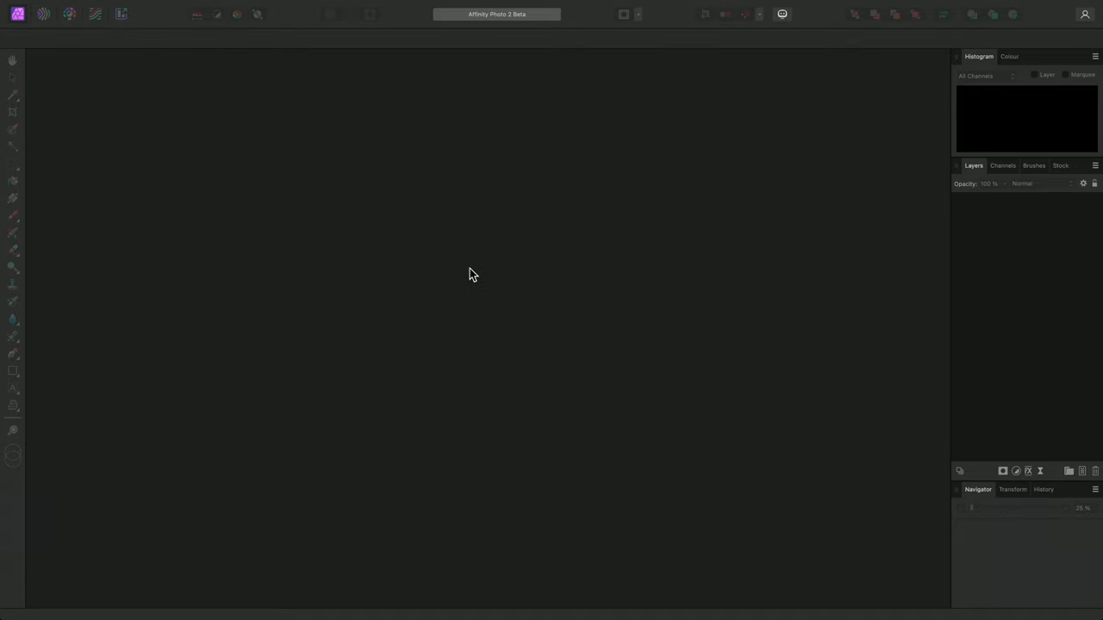
# Show the File menu with its new document and New Panorama commands
pyautogui.click(125, 7)
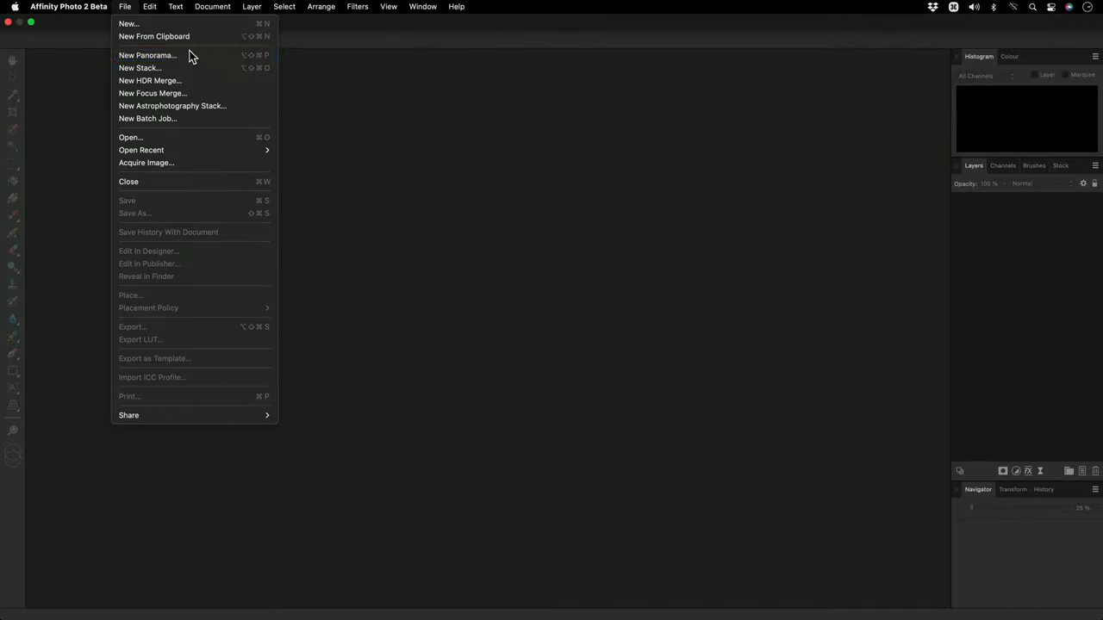
# Start a New Panorama and add the eight Valletta harbour TIFF photos
pyautogui.click(147, 55)
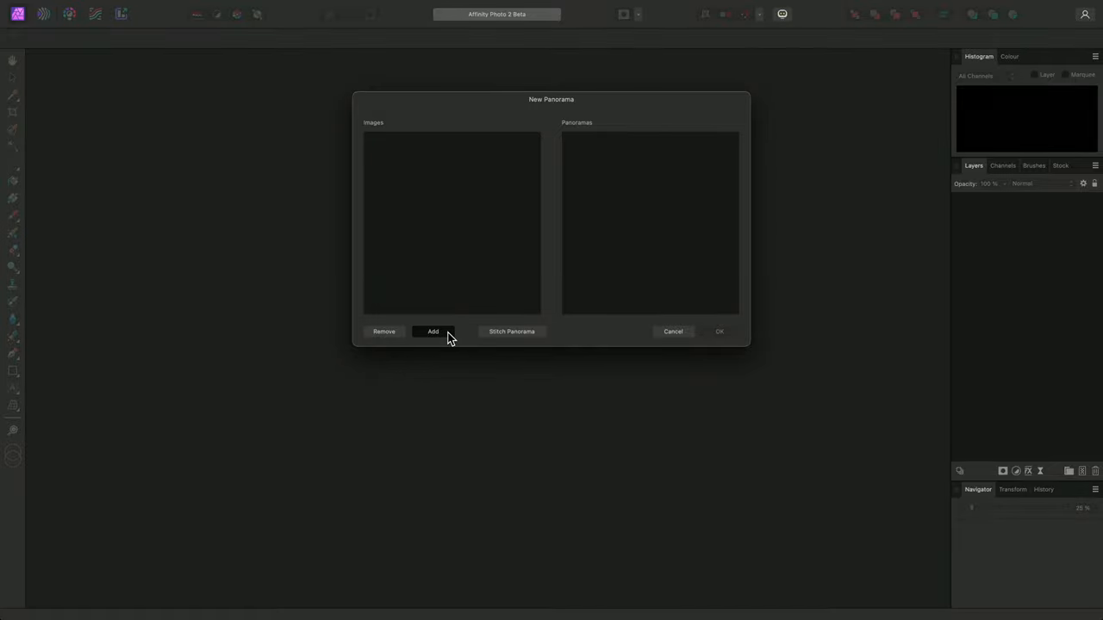
pyautogui.click(432, 332)
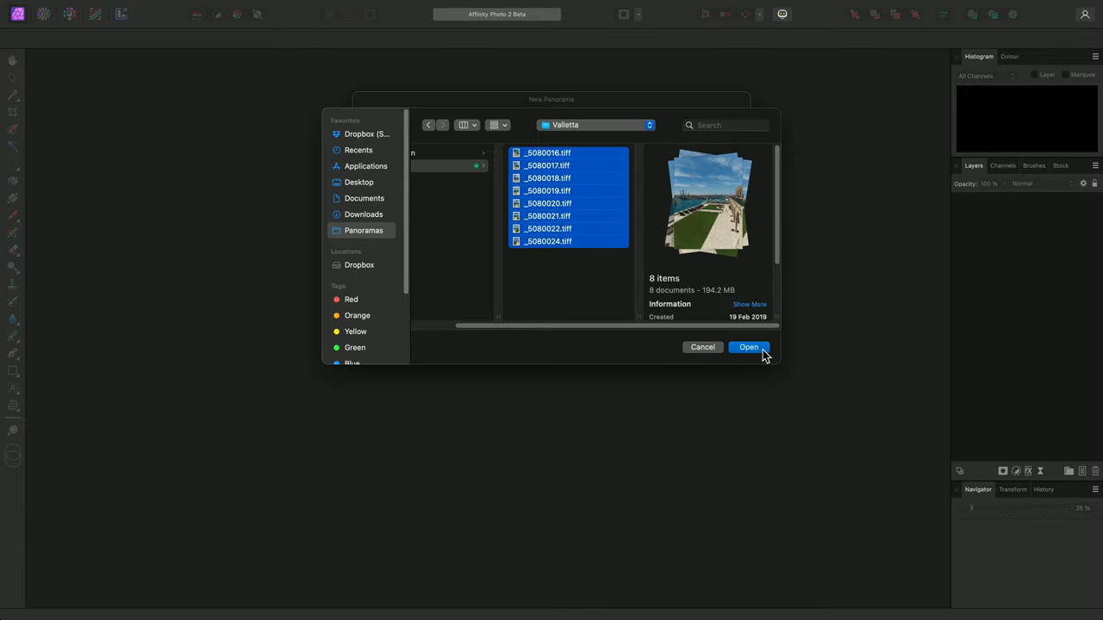
pyautogui.click(748, 347)
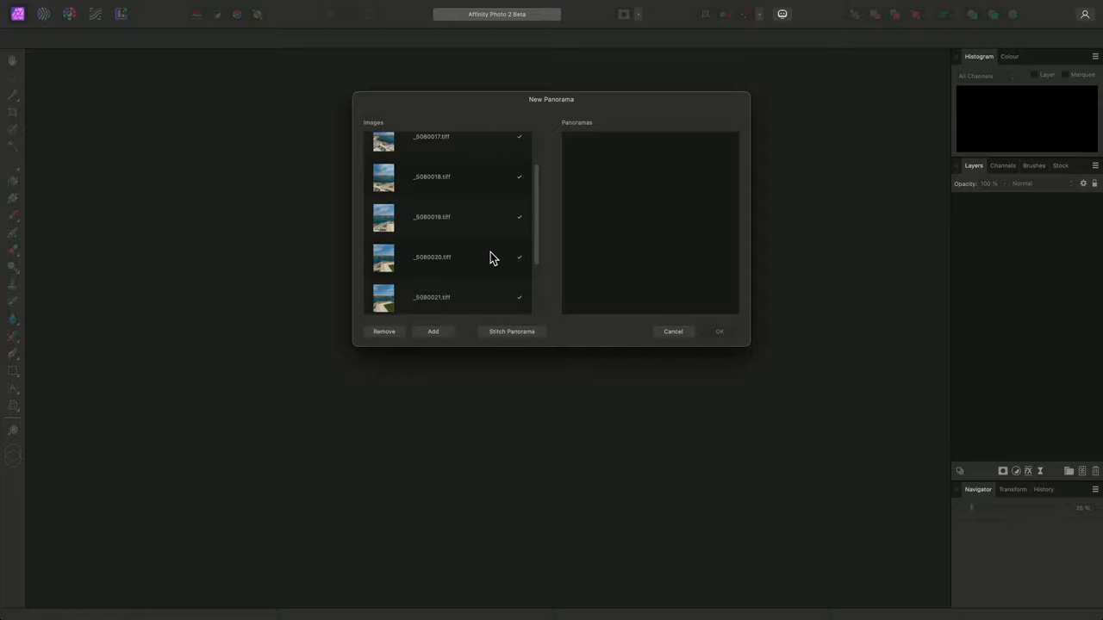
pyautogui.scroll(-3)
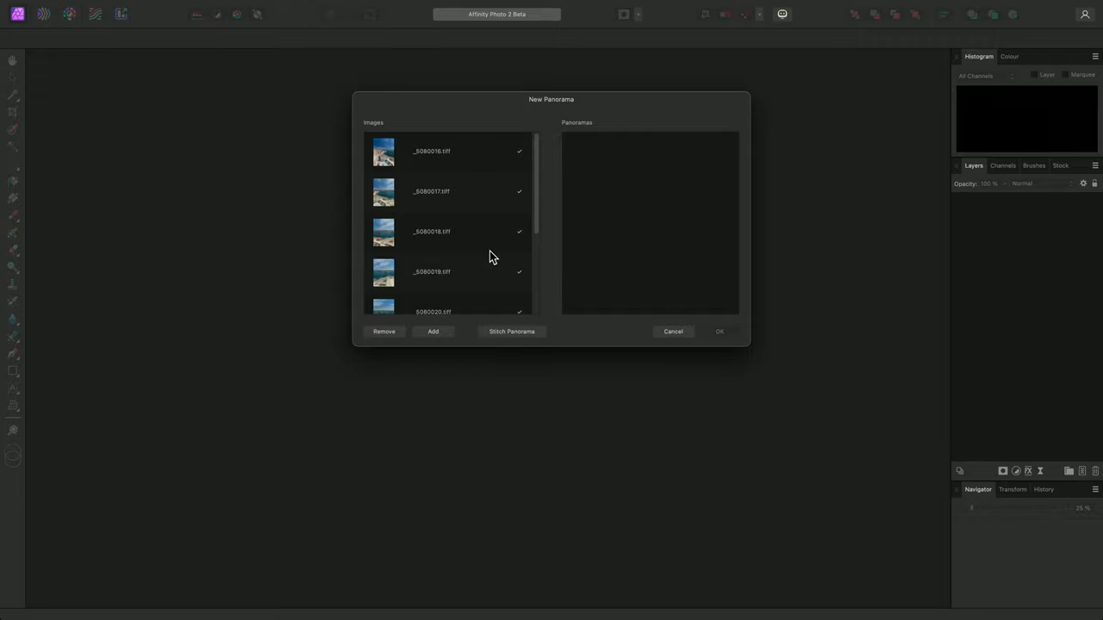
# Stitch the eight Valletta shots and accept the harbour panorama preview
pyautogui.click(511, 331)
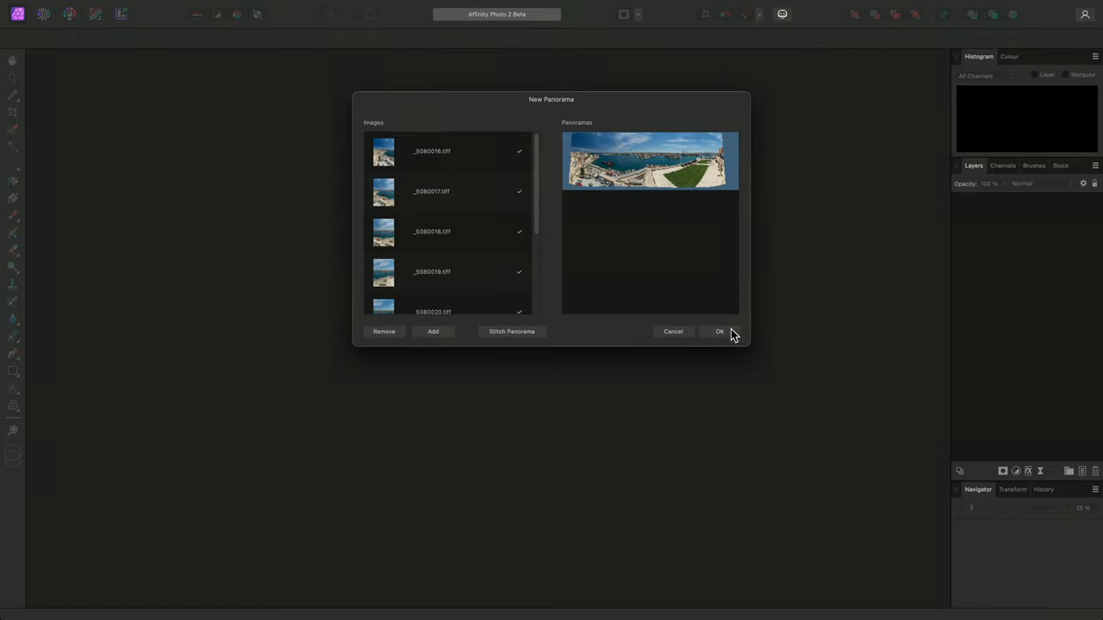
pyautogui.click(719, 332)
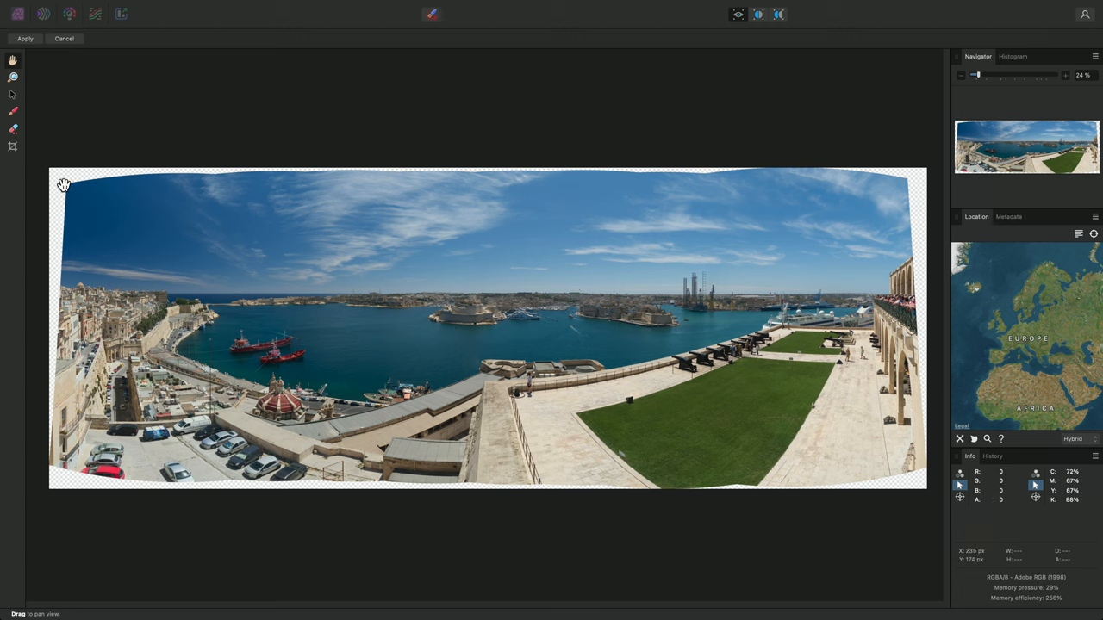
pyautogui.moveTo(230, 500)
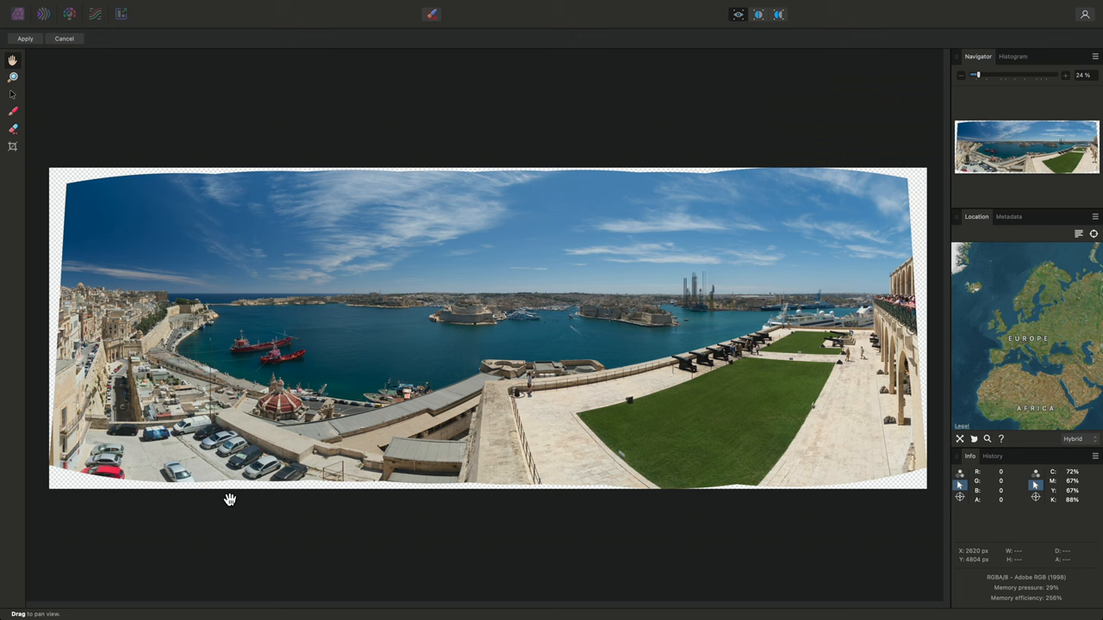
pyautogui.moveTo(631, 414)
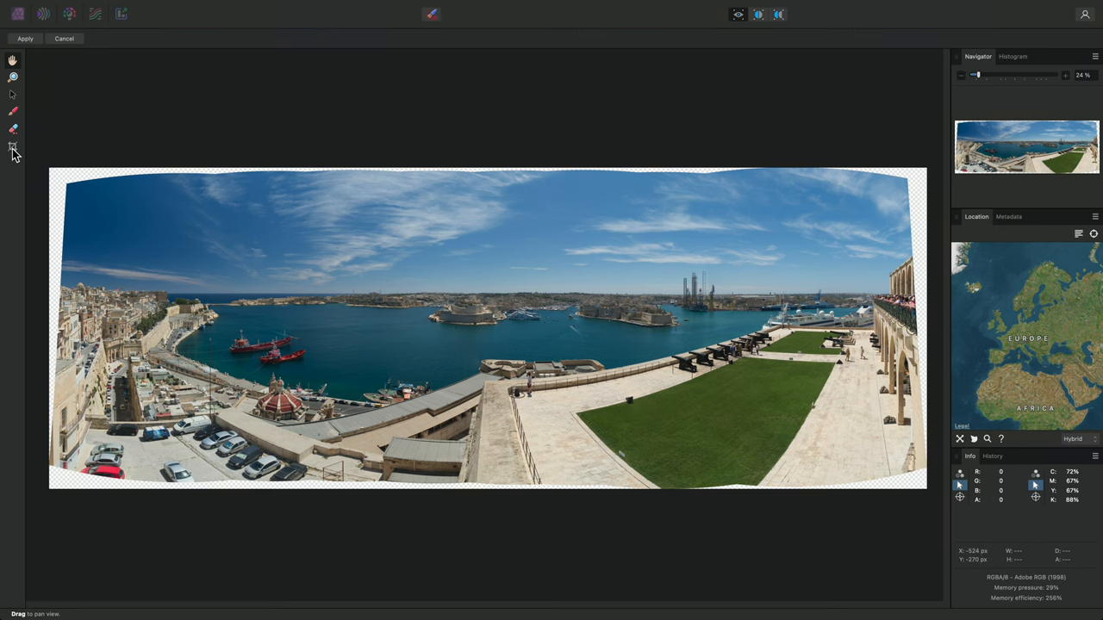
# Crop the harbour panorama to opaque edges and apply it as a document
pyautogui.click(12, 146)
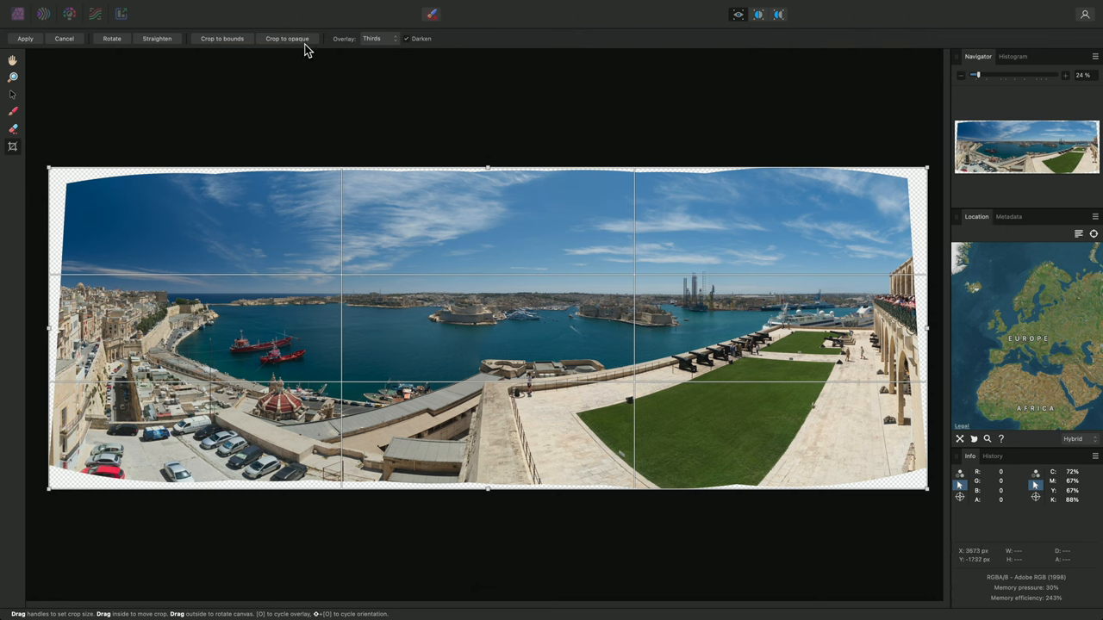
pyautogui.moveTo(310, 49)
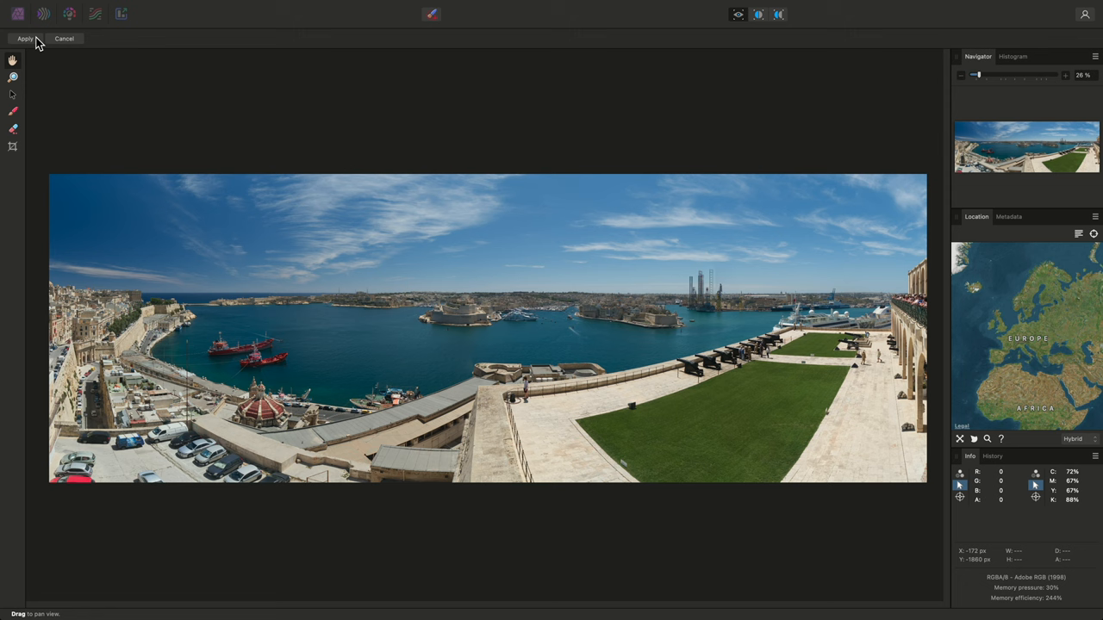
pyautogui.click(25, 38)
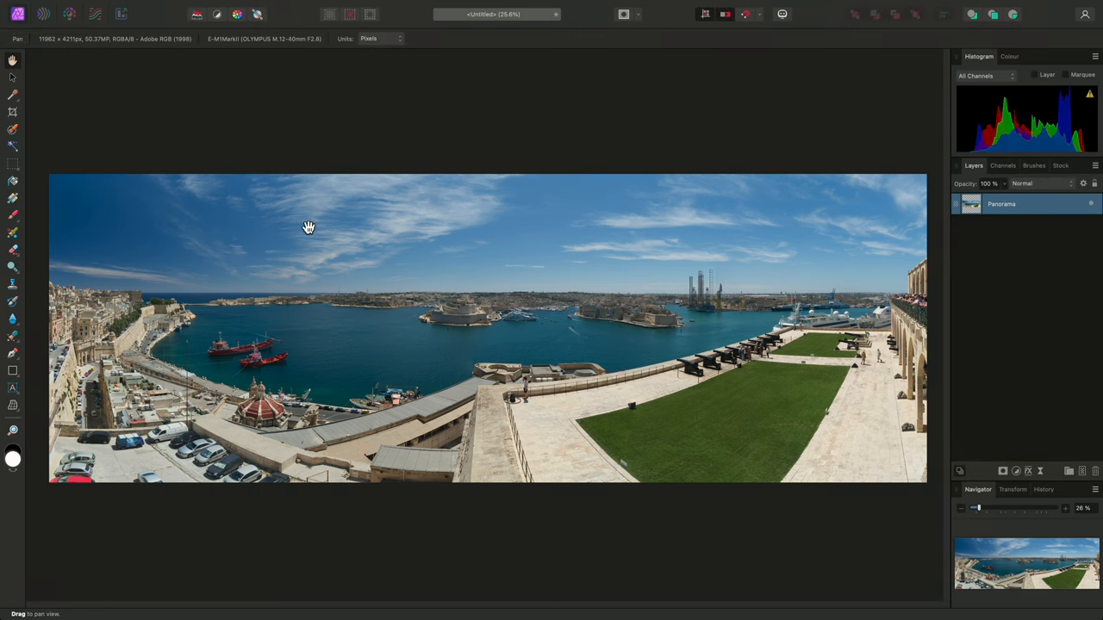
pyautogui.moveTo(365, 258)
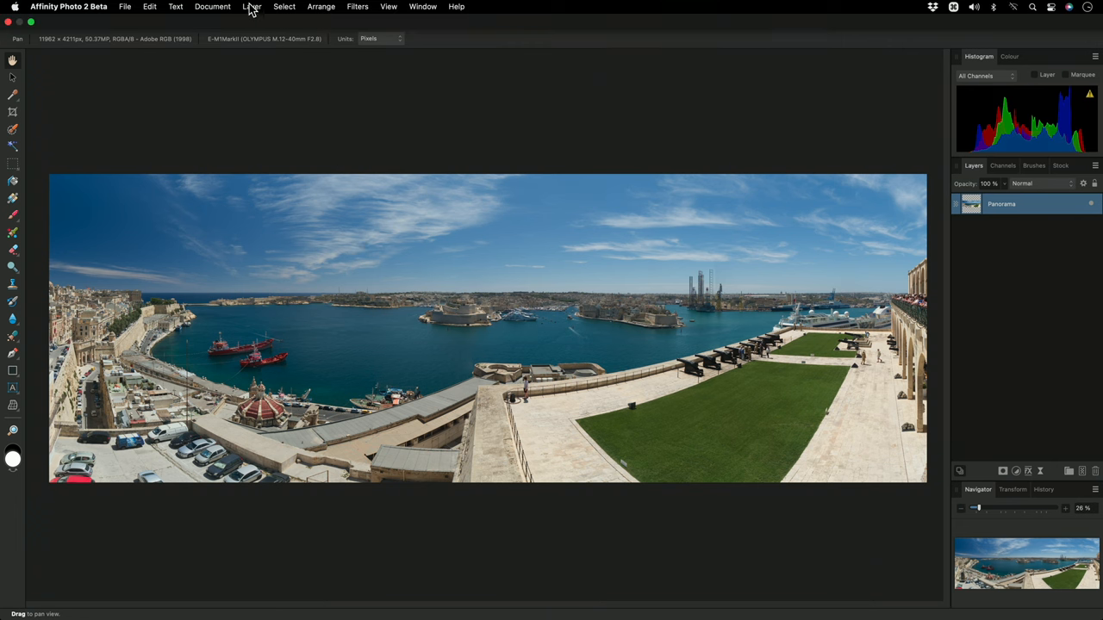
# Show the Layer menu's New Adjustment Layer types for the Valletta panorama
pyautogui.click(252, 6)
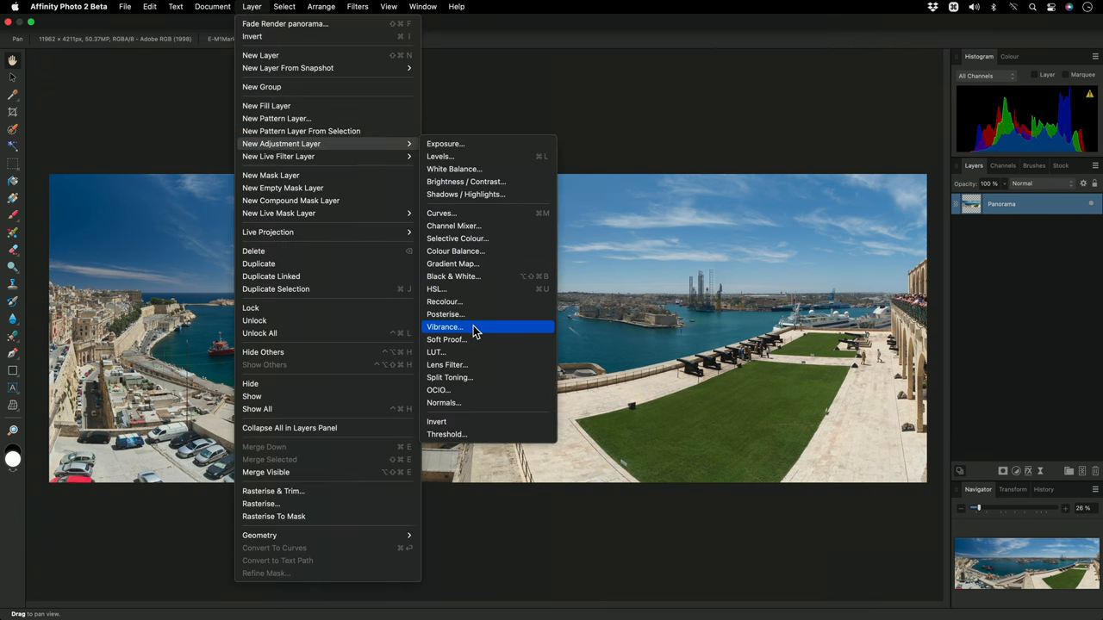
# Add a 100% Vibrance adjustment to the Valletta panorama, then close the document
pyautogui.click(443, 326)
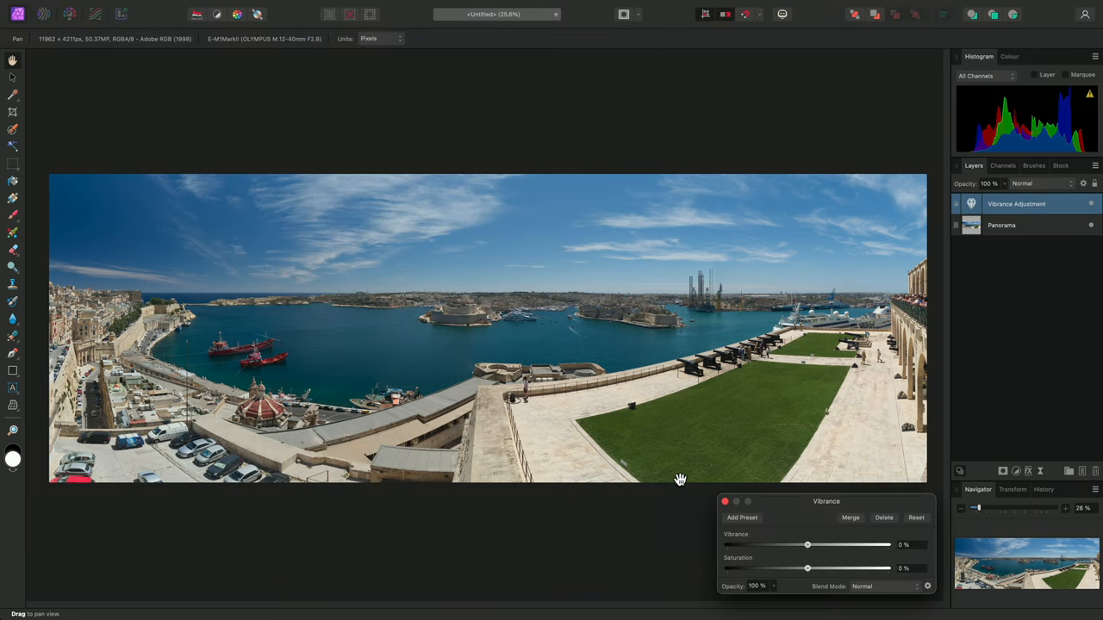
pyautogui.moveTo(807, 544); pyautogui.dragTo(848, 544)
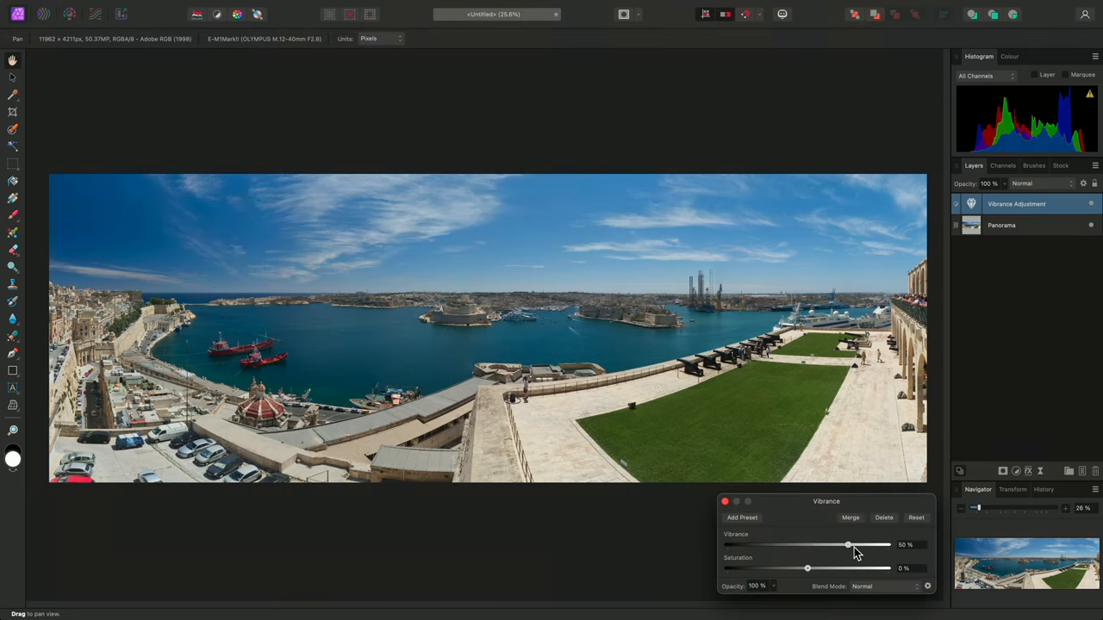
pyautogui.moveTo(849, 545); pyautogui.dragTo(887, 544)
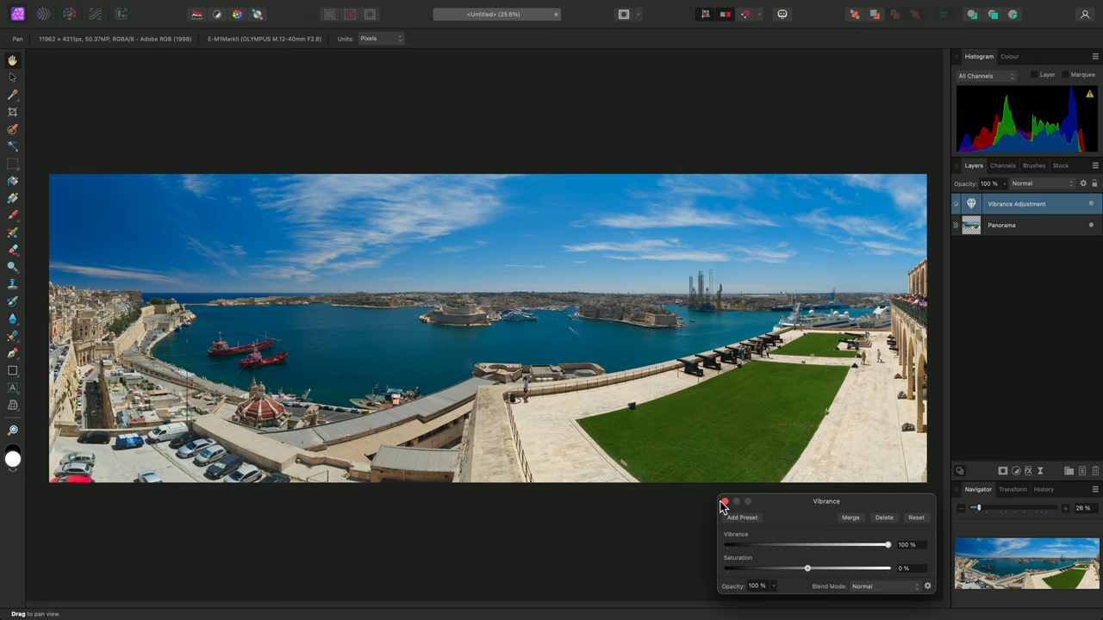
pyautogui.click(723, 501)
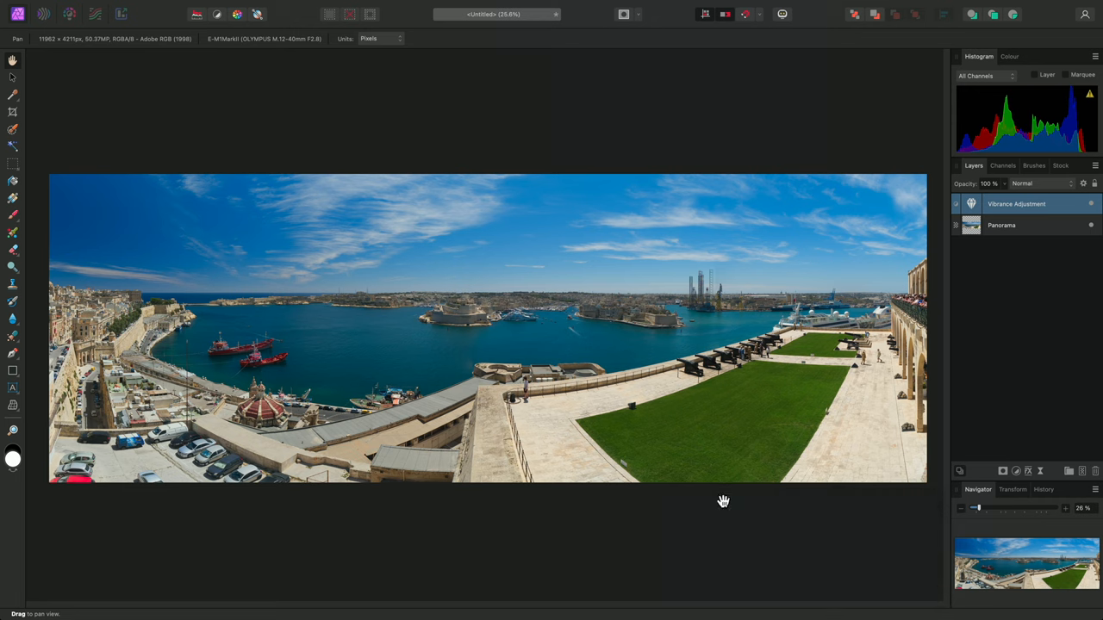
pyautogui.press('cmd+w')
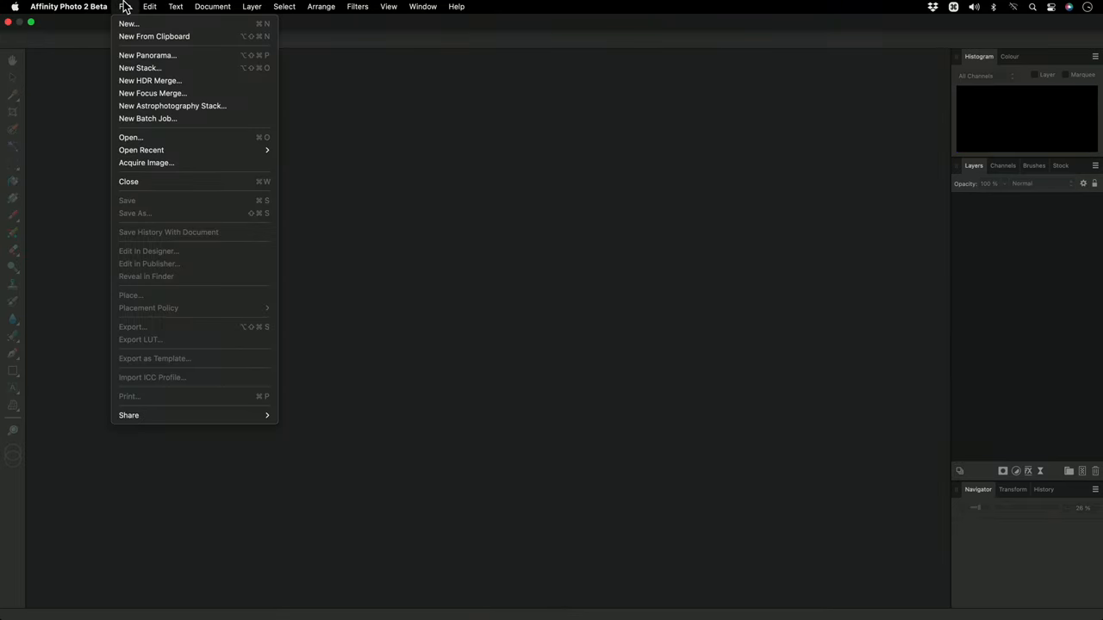
pyautogui.moveTo(146, 55)
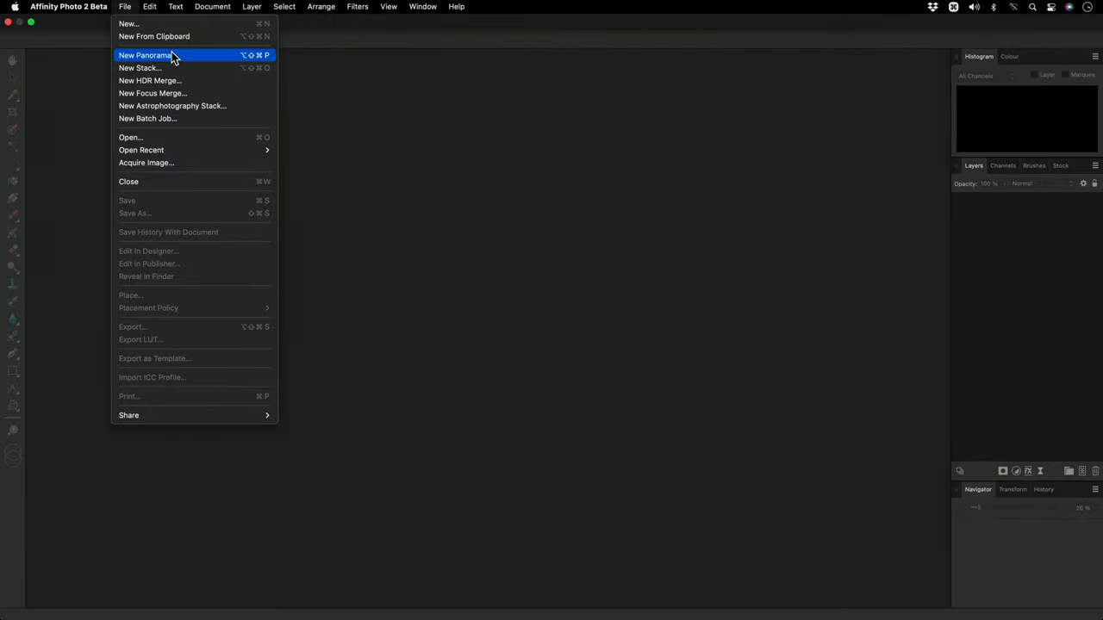
# Load all 22 Snowdon TIFFs into a New Panorama and accept the stitched result
pyautogui.click(145, 55)
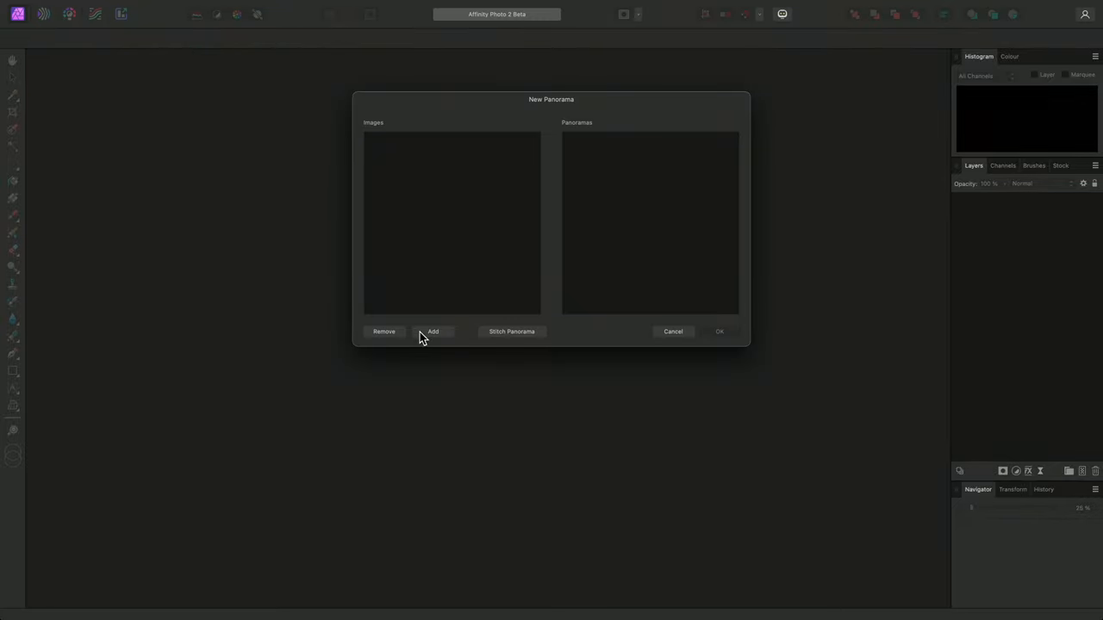
pyautogui.click(432, 331)
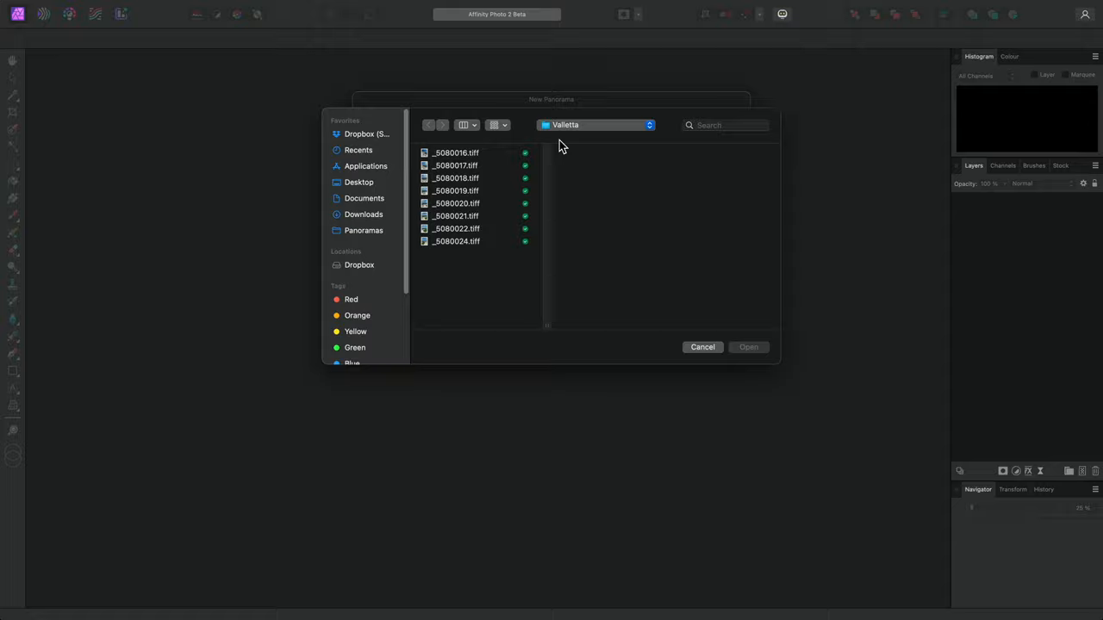
pyautogui.click(363, 230)
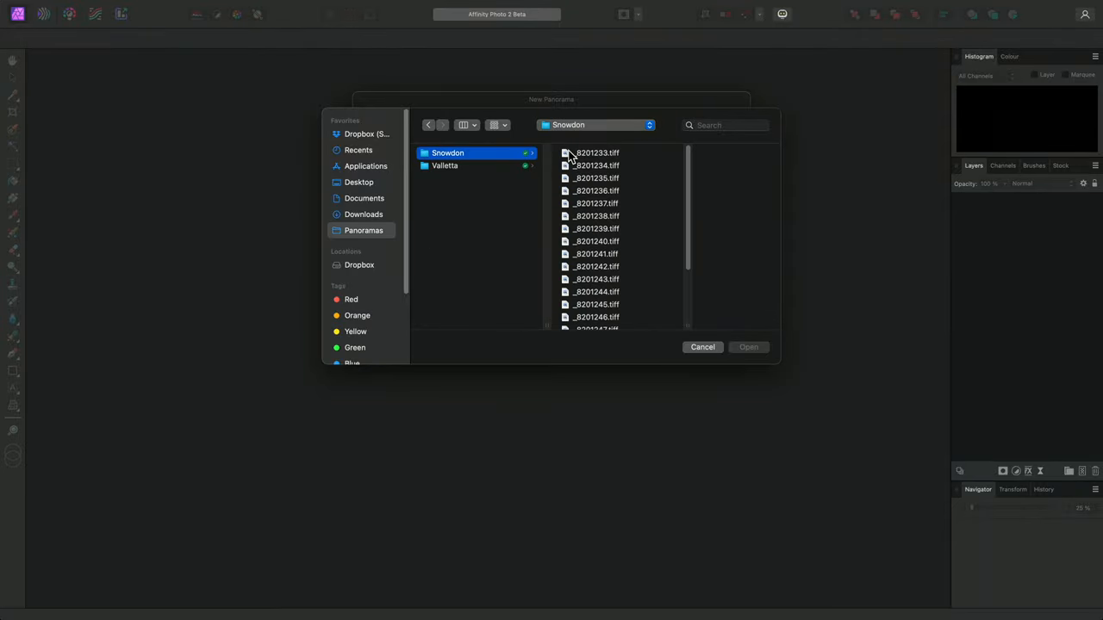
pyautogui.click(573, 308)
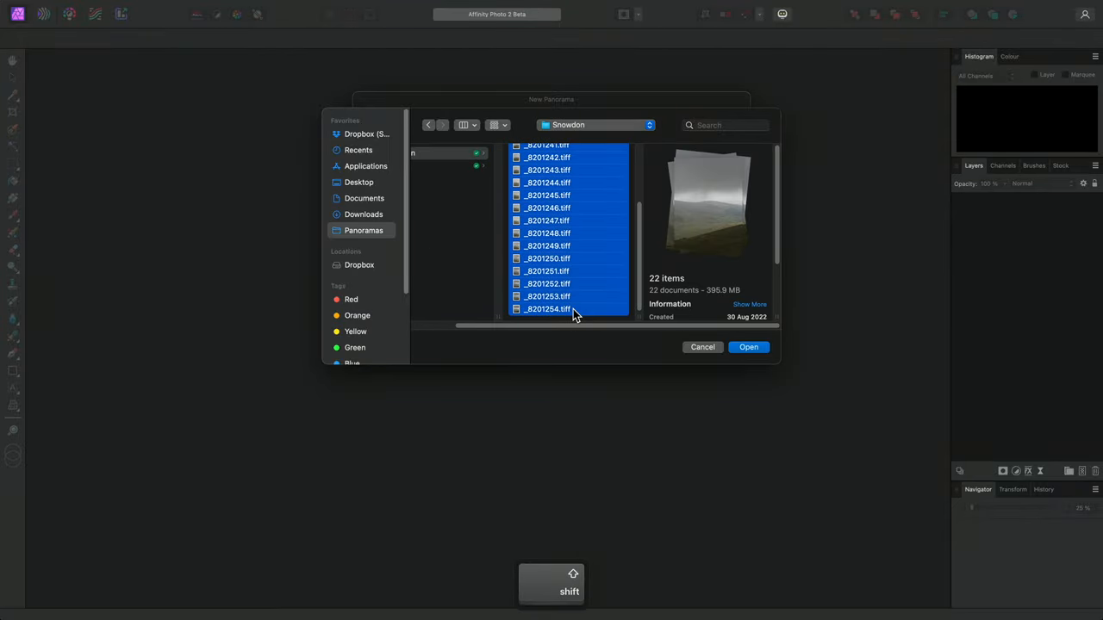
pyautogui.click(748, 347)
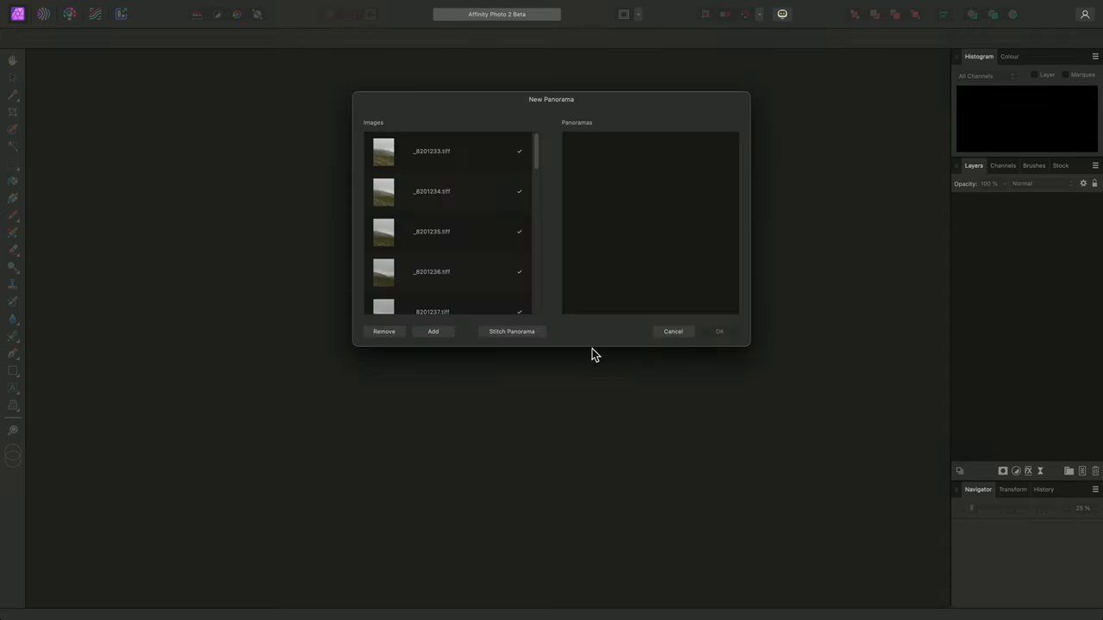
pyautogui.click(511, 331)
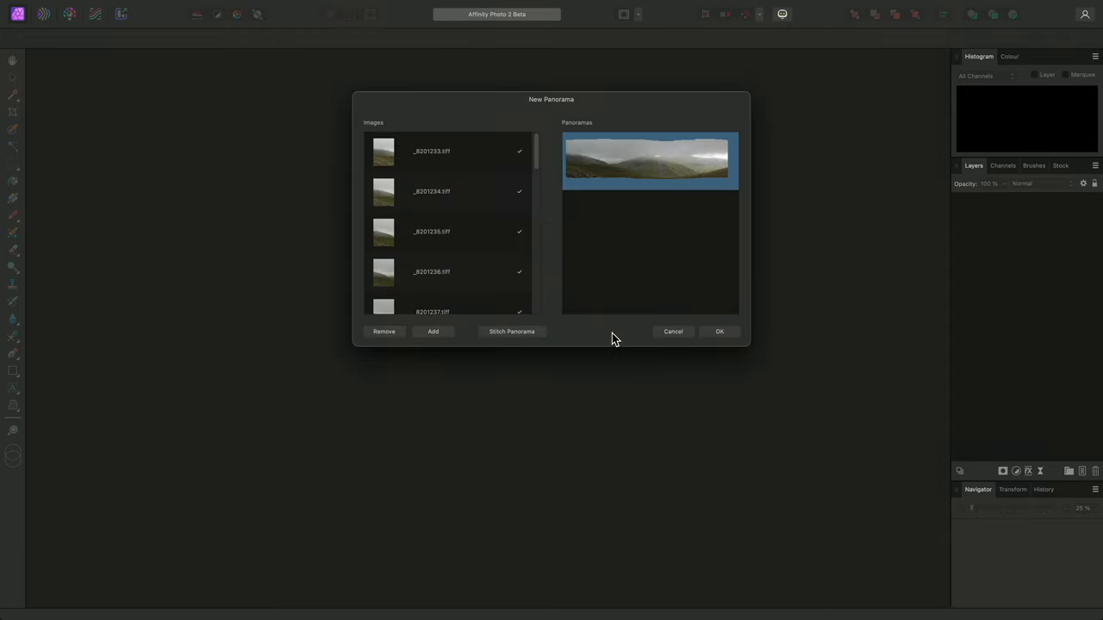
pyautogui.click(719, 332)
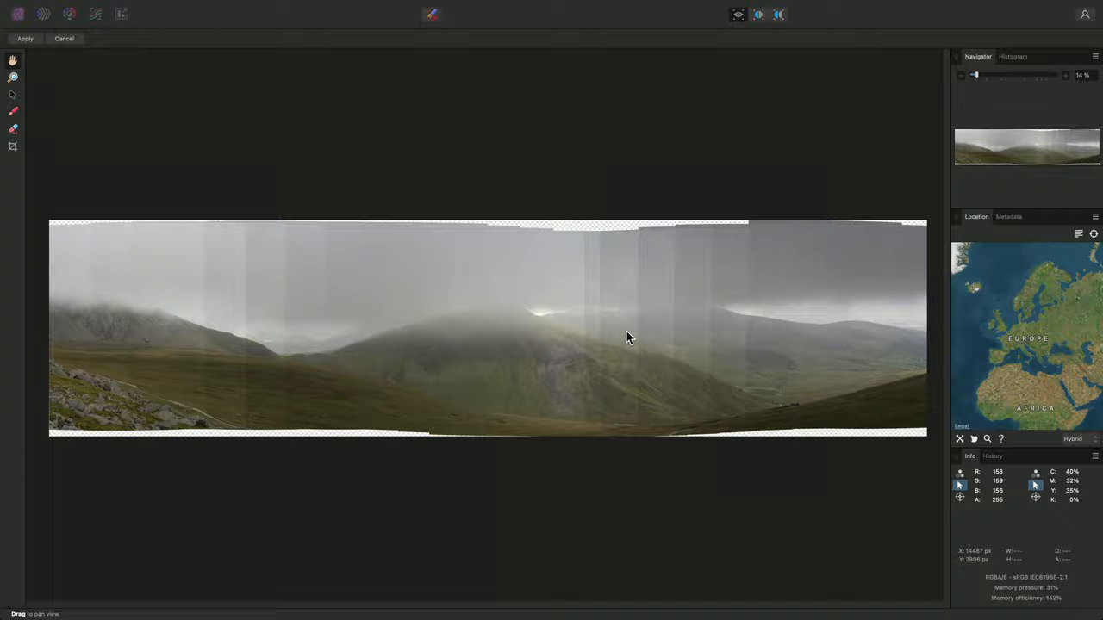
pyautogui.click(25, 37)
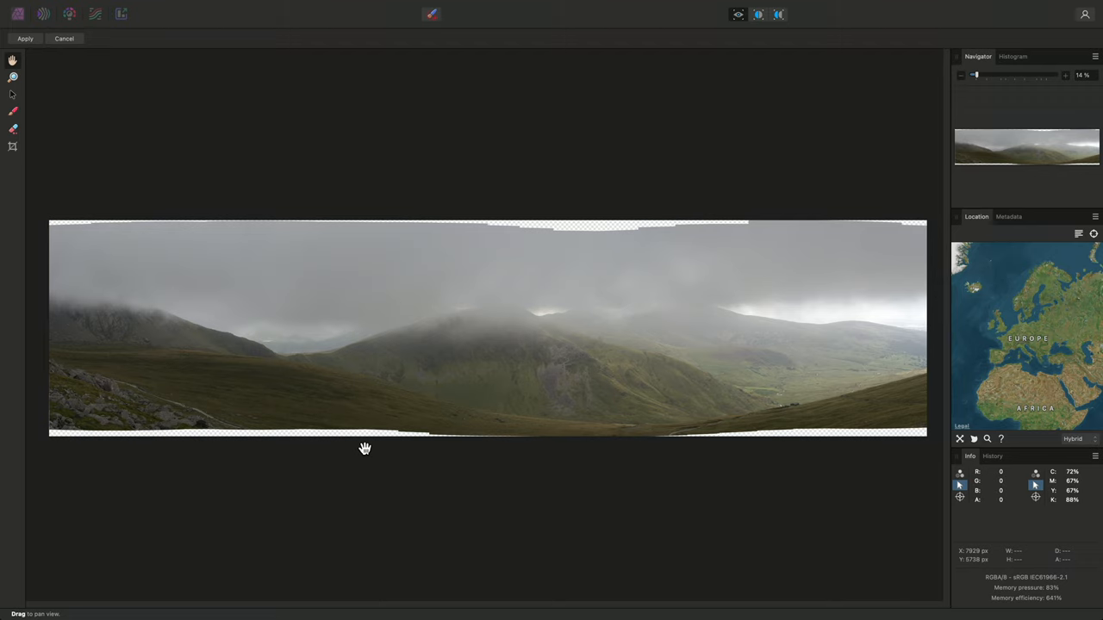
pyautogui.moveTo(414, 181)
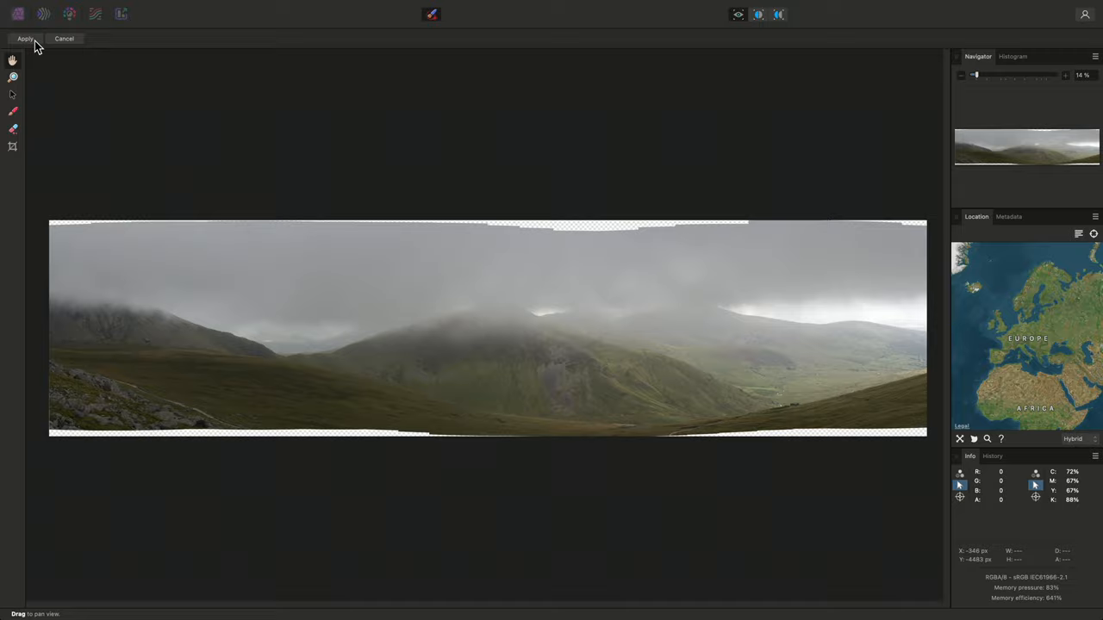
# Apply the Snowdon panorama as a single Panorama layer document
pyautogui.click(25, 37)
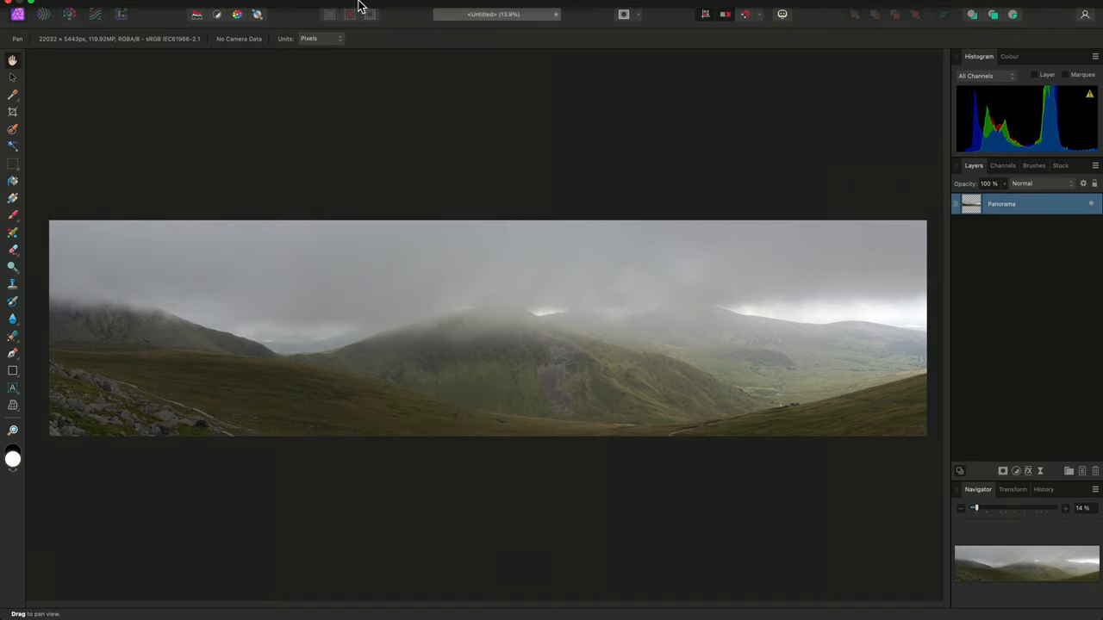
pyautogui.click(252, 6)
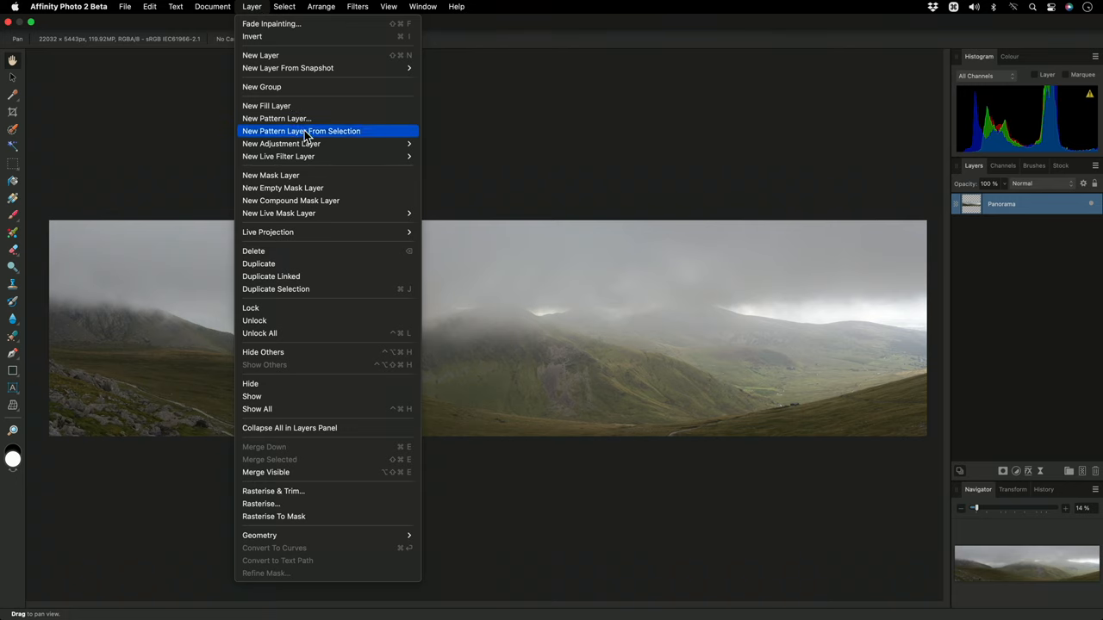
pyautogui.click(517, 188)
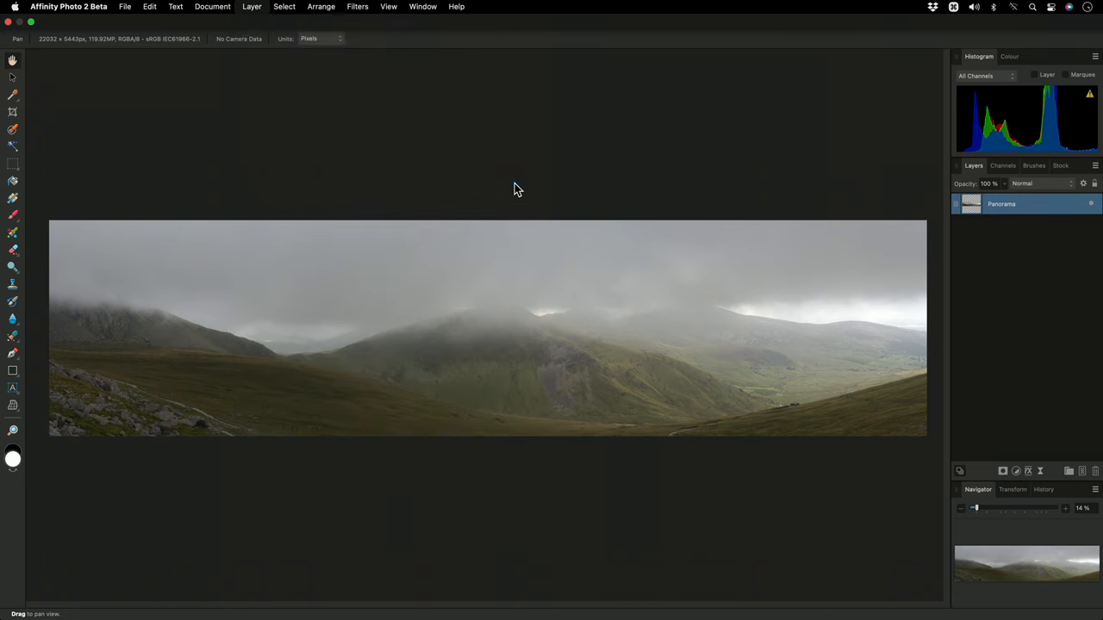